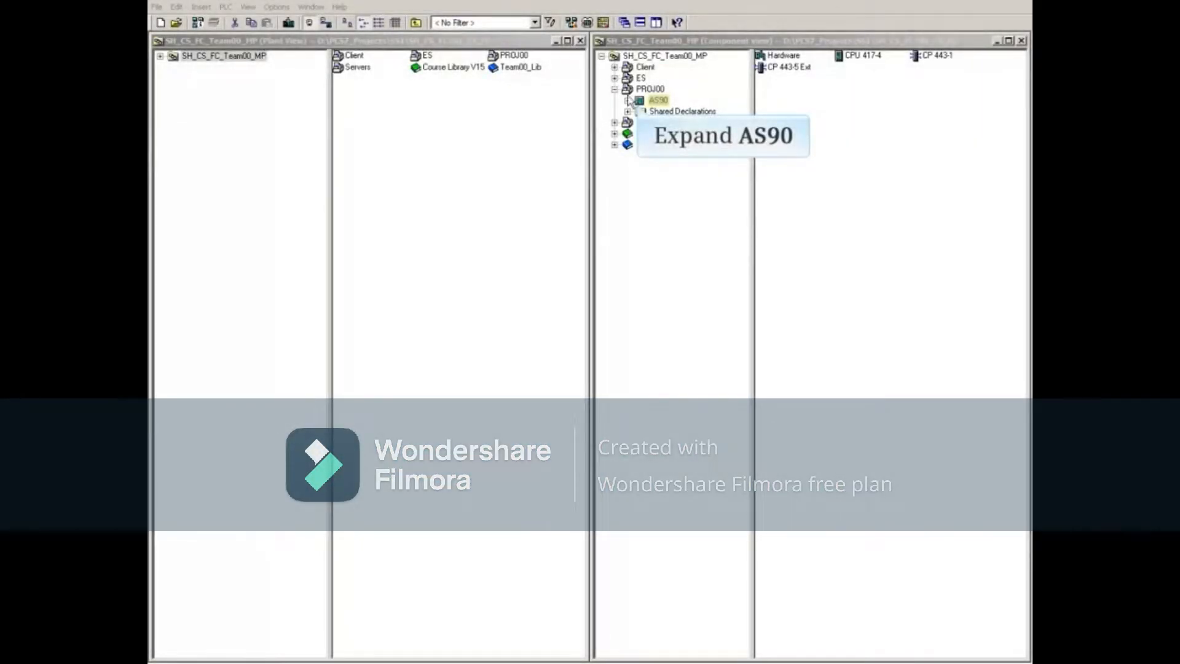
# Expand AS90 and bring up the context commands for the CPU 417-4 module.
pyautogui.click(615, 99)
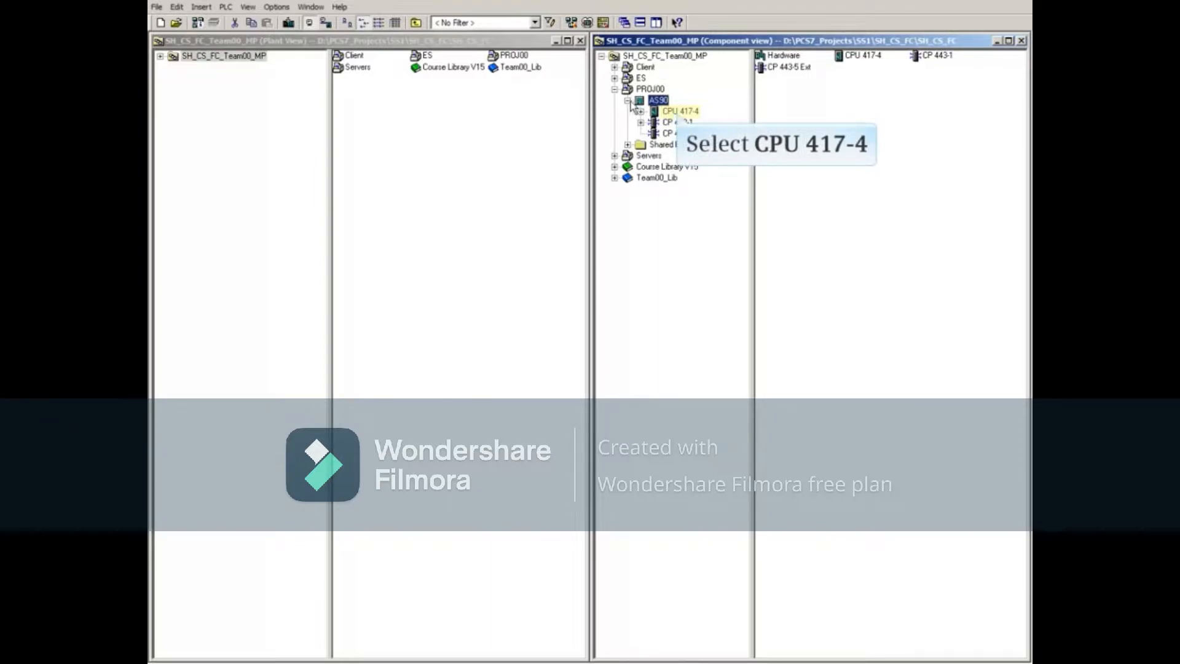
pyautogui.click(677, 111)
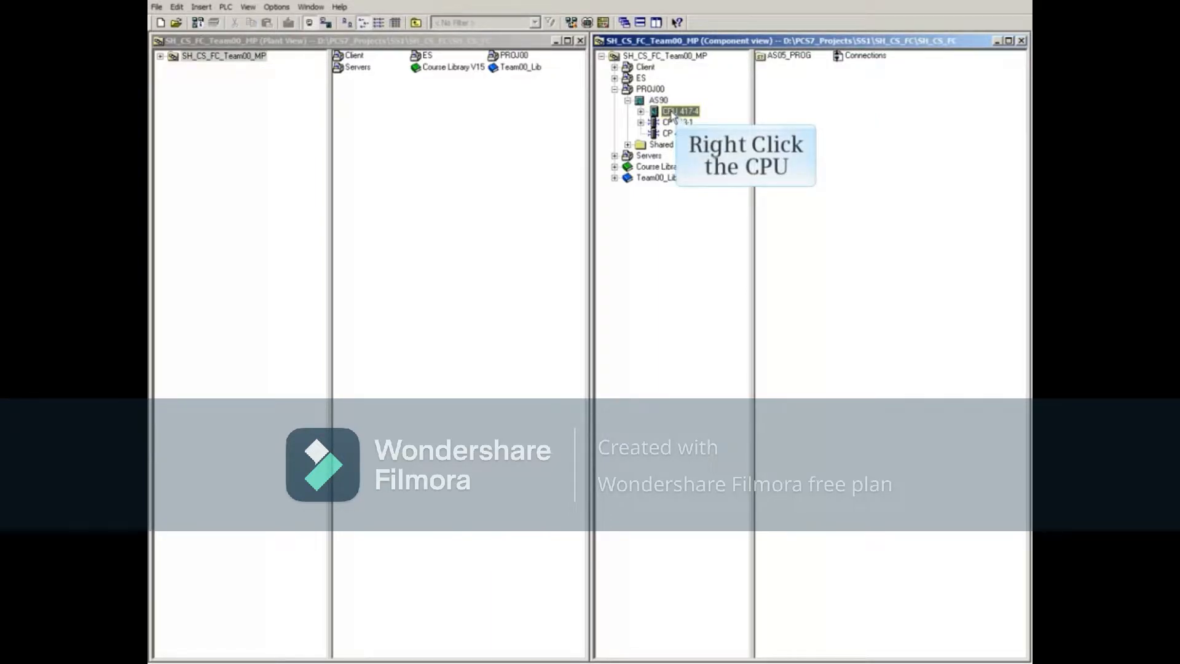
pyautogui.rightClick(678, 112)
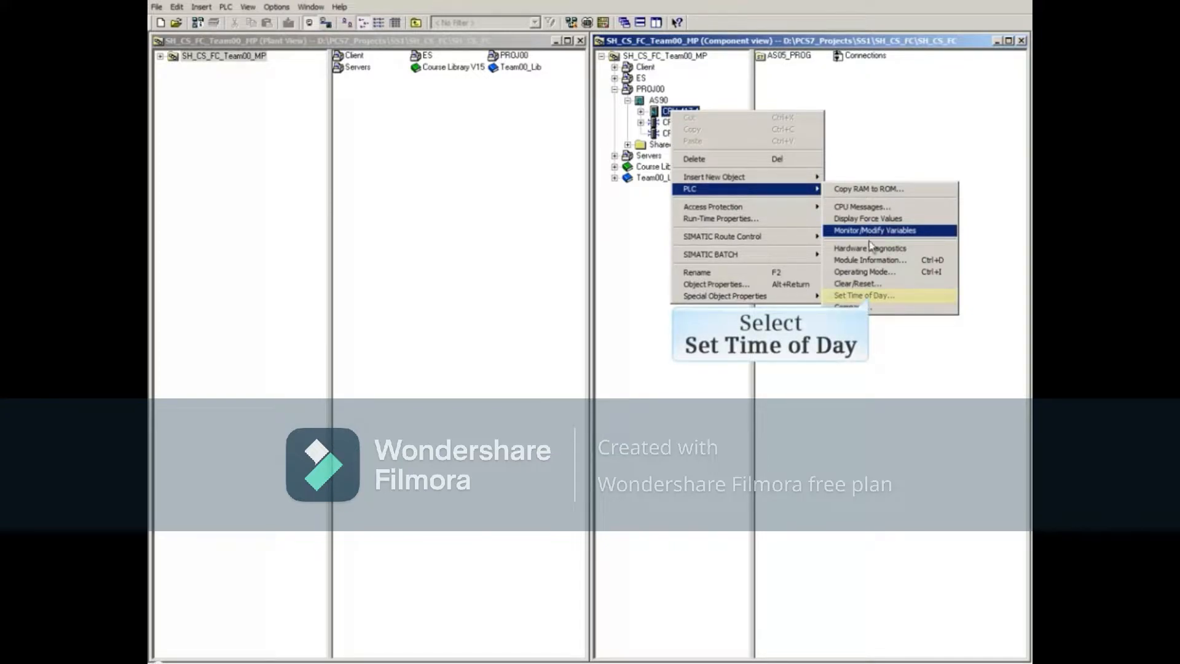
# Write the PG/PC time of 09/24/2014 to the CPU 417-4 clock with local-time options shown.
pyautogui.click(863, 295)
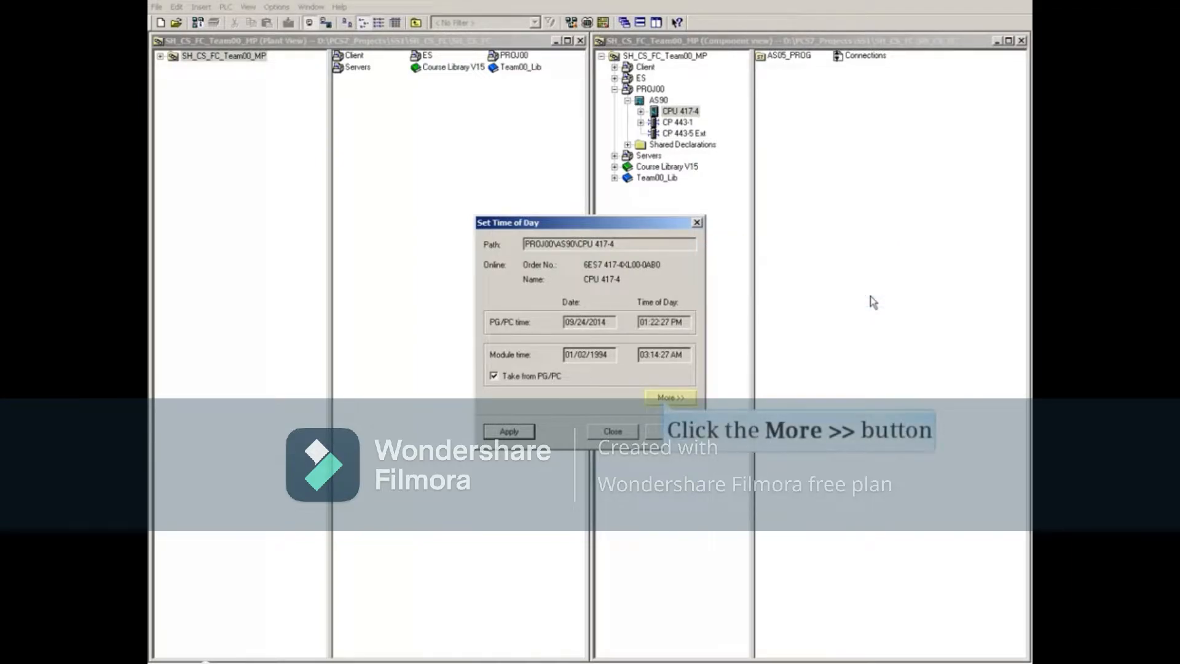
pyautogui.click(669, 397)
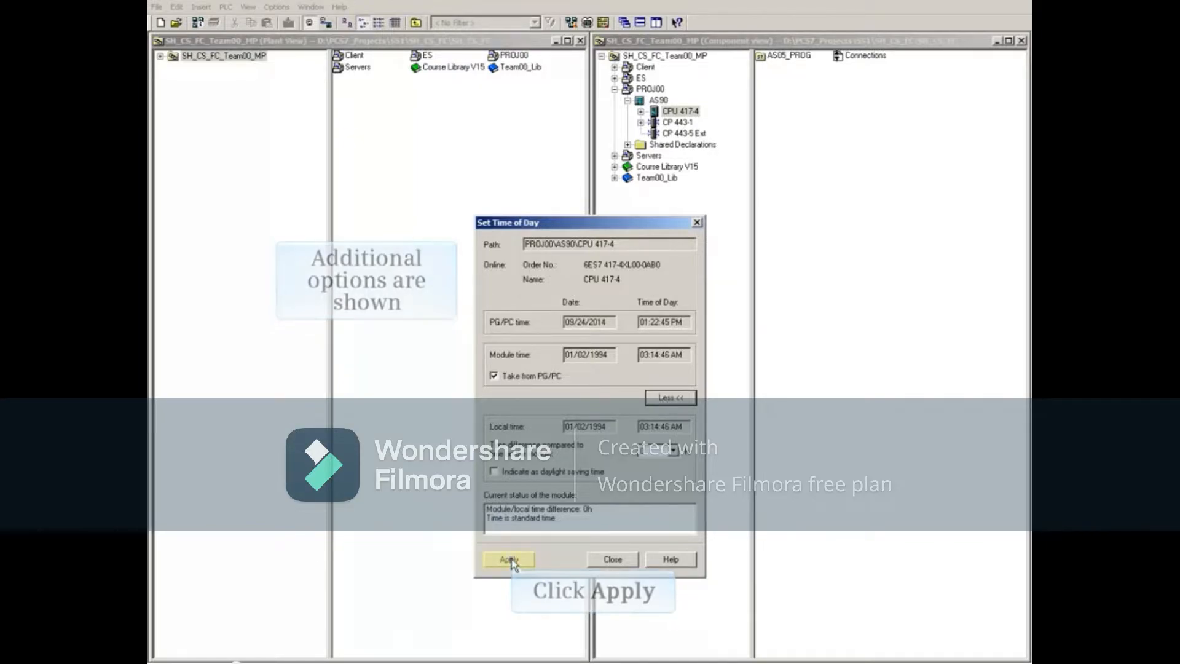
pyautogui.click(508, 559)
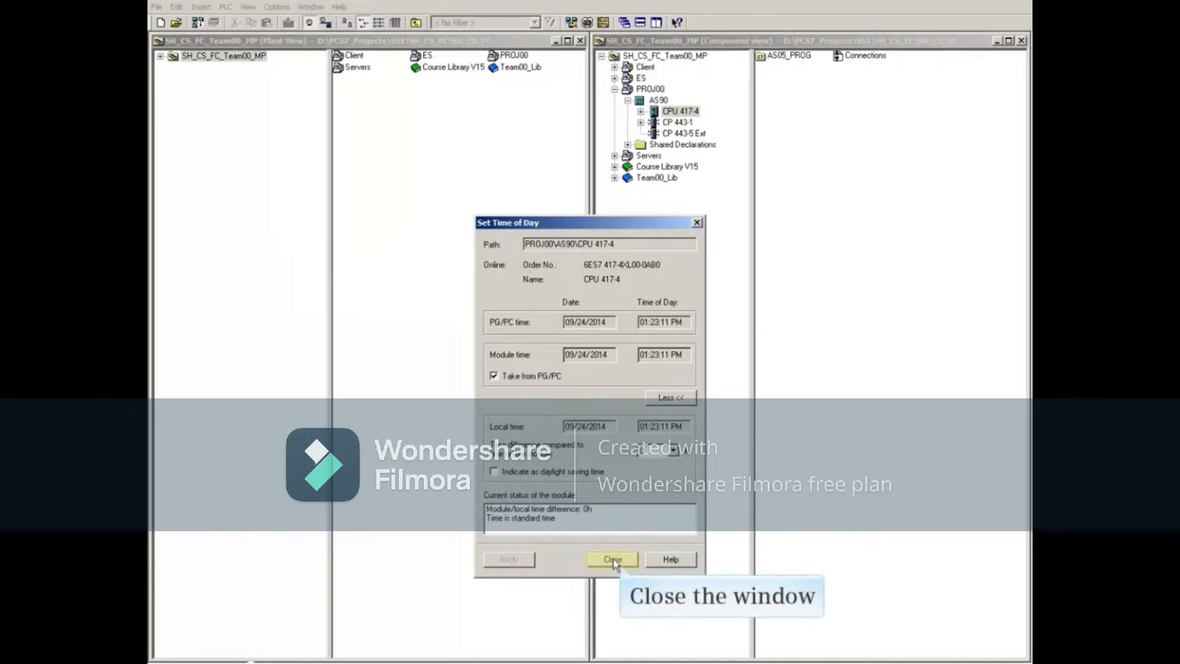
# Close the dialog and open AS90's hardware configuration in HW Config, refreshed with F5.
pyautogui.click(611, 560)
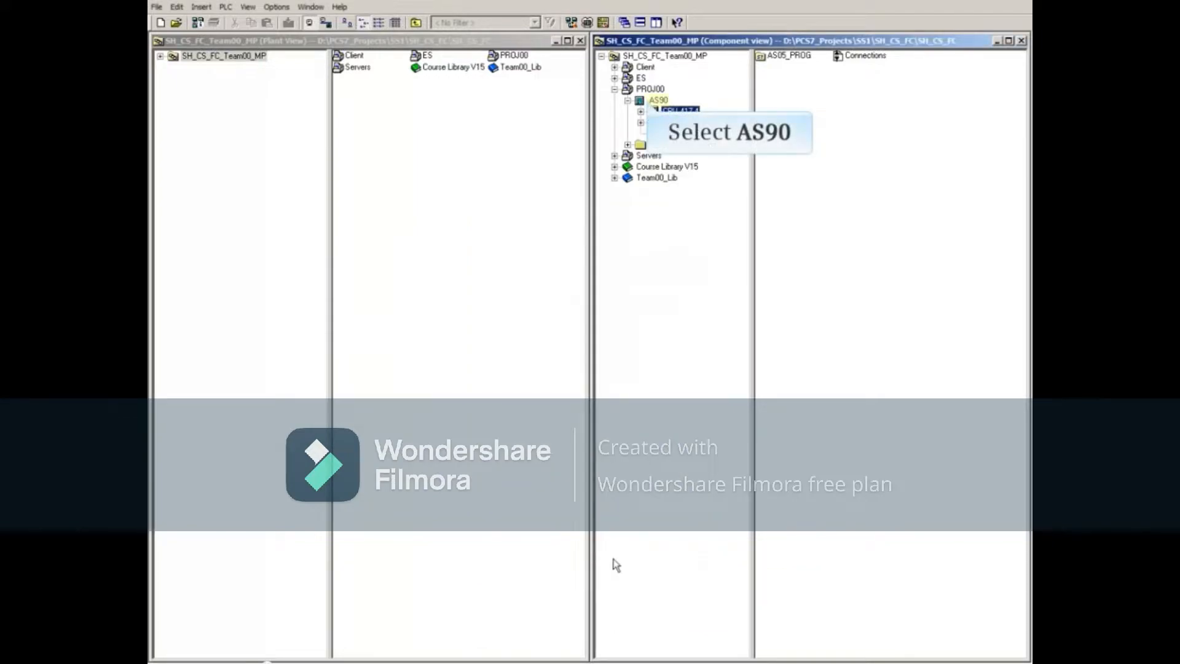
pyautogui.rightClick(657, 99)
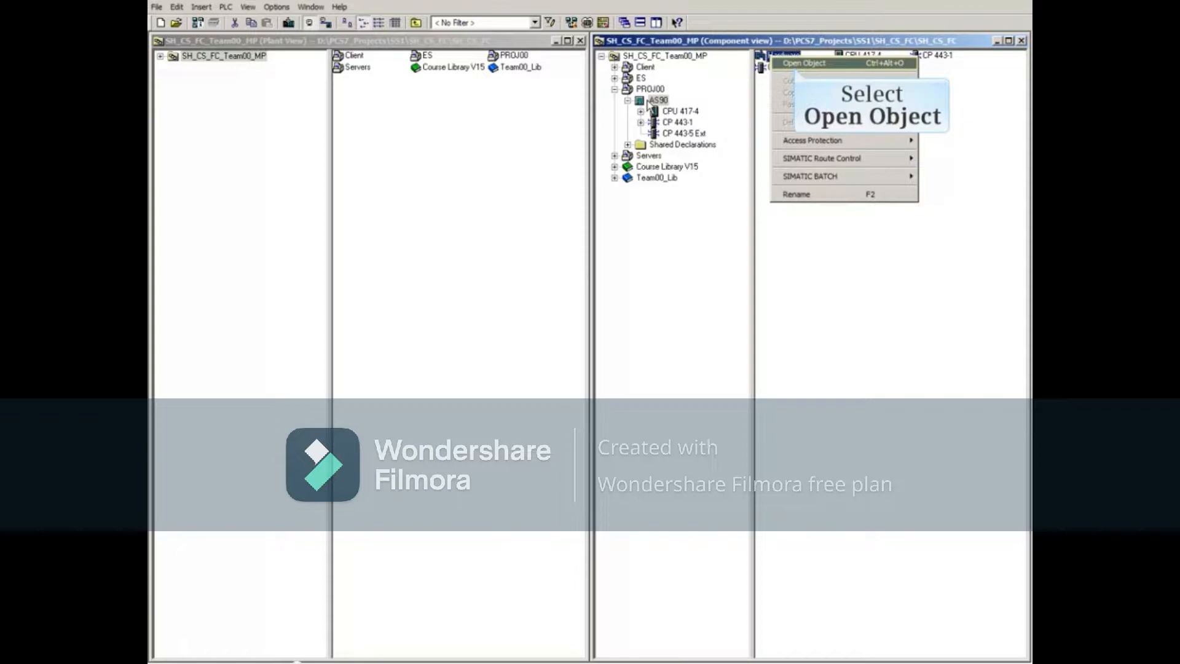
pyautogui.click(806, 63)
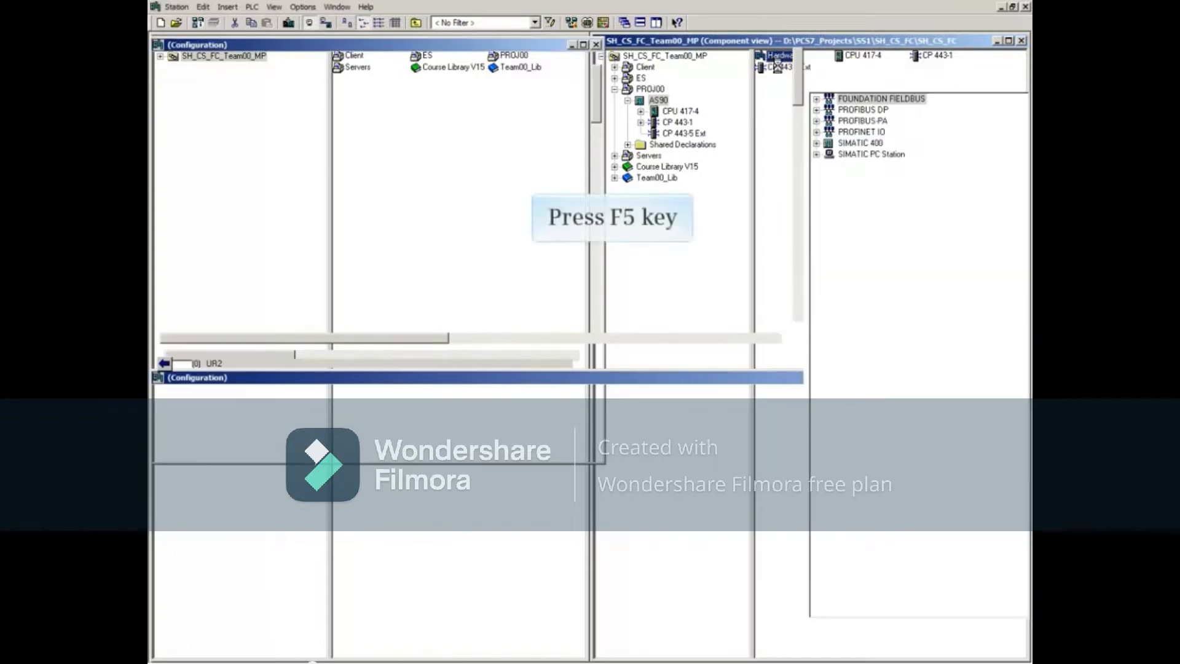
pyautogui.press('f5')
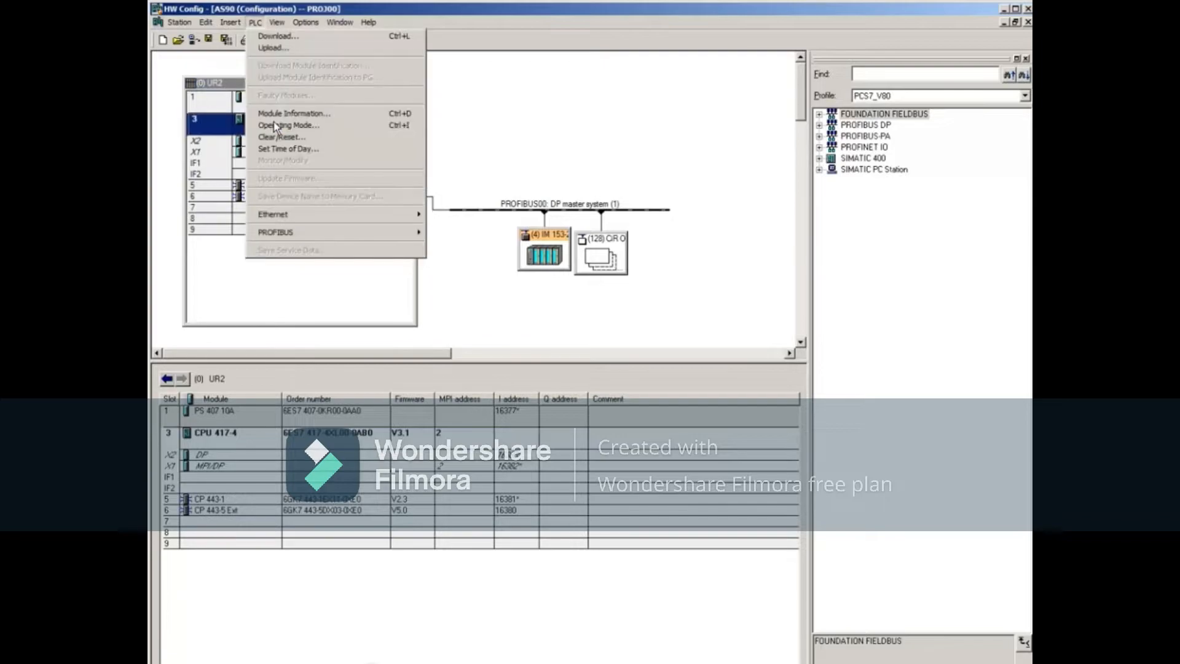
pyautogui.moveTo(288, 148)
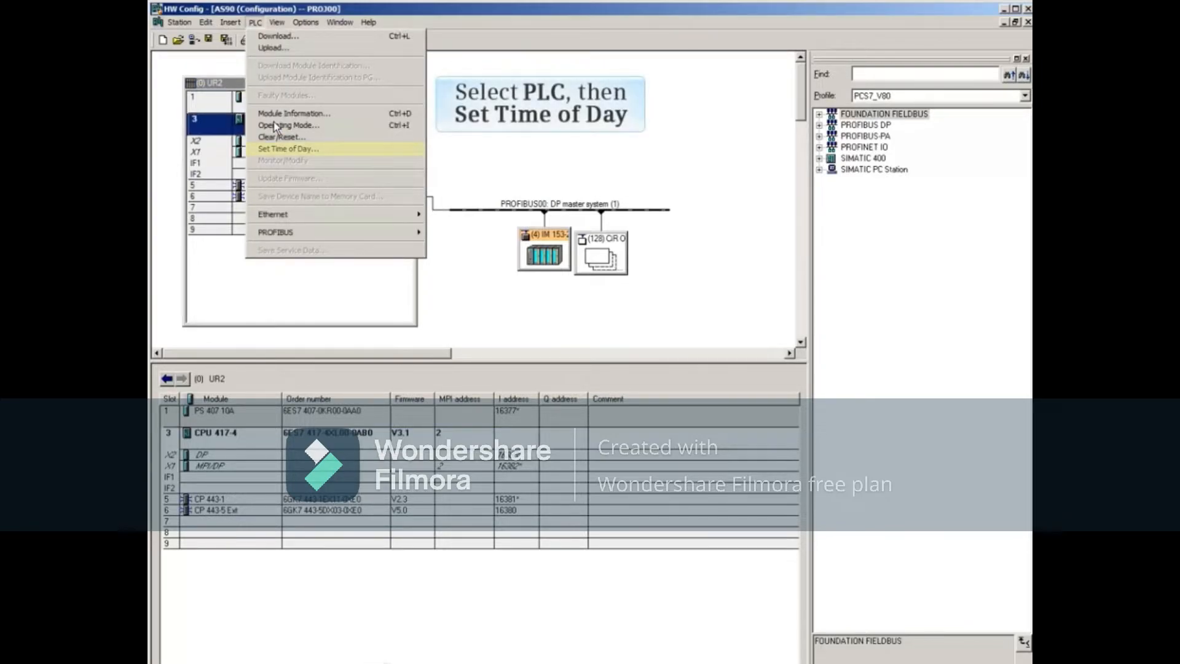
# From HW Config, write the PC time of 09/24/2014 to the CPU clock with extended options shown.
pyautogui.click(287, 149)
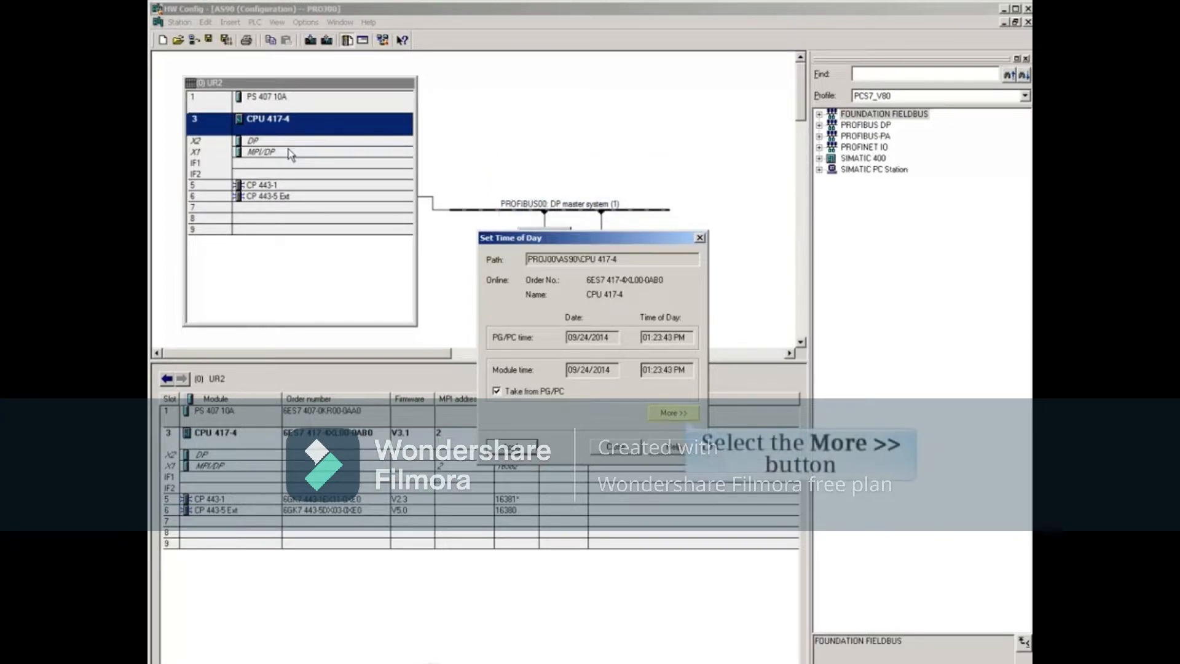
pyautogui.click(672, 413)
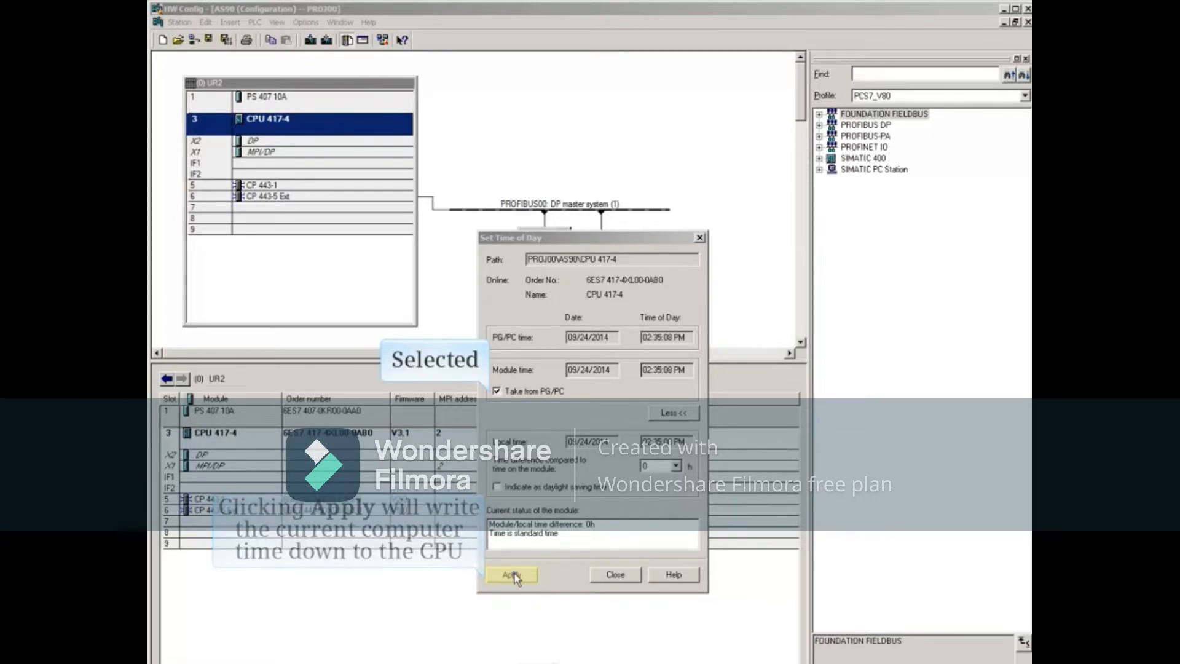
pyautogui.click(511, 574)
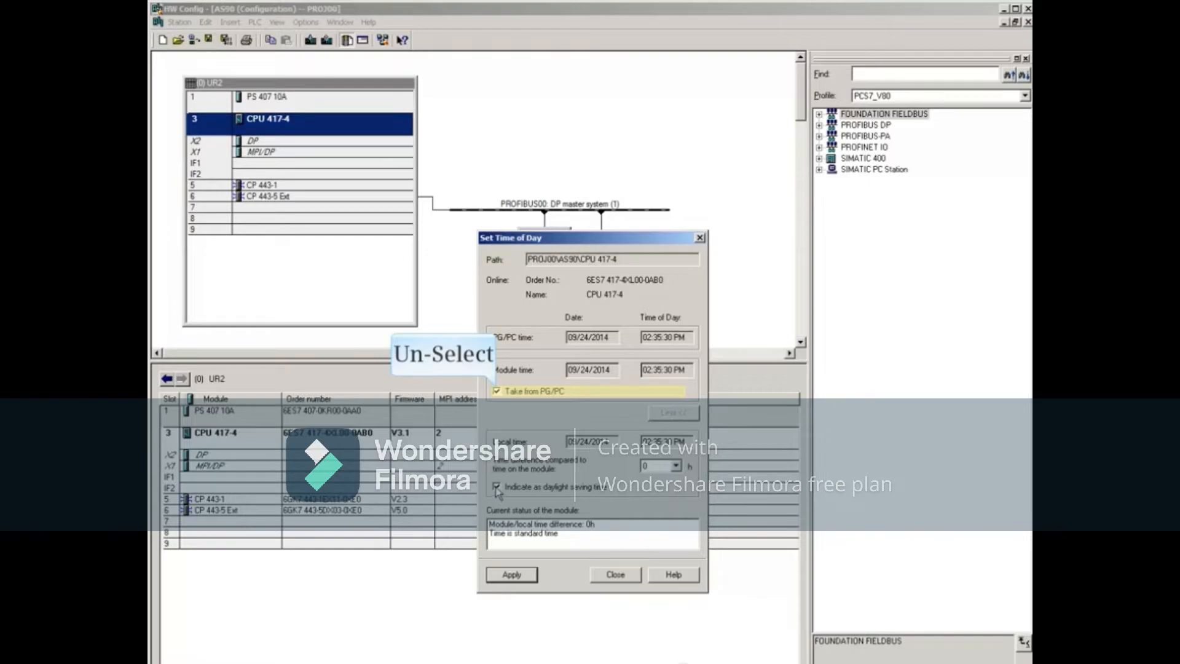
# Untick Take from PG/PC and apply a +5 h local offset with daylight saving (07:35 PM).
pyautogui.click(496, 391)
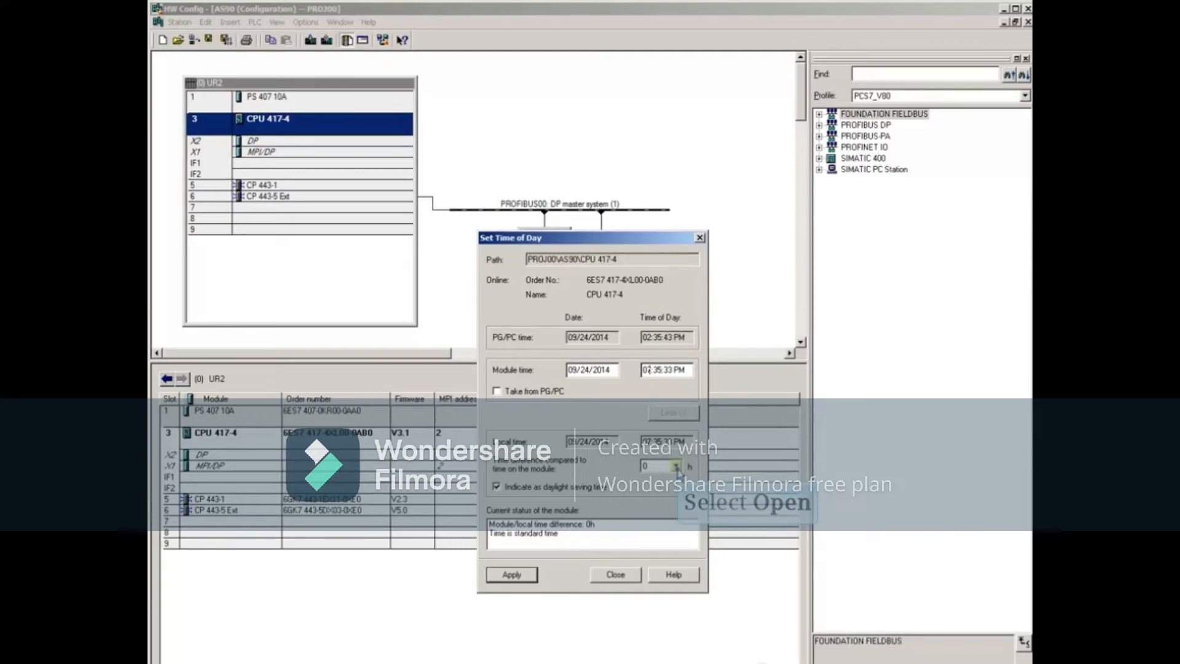
pyautogui.click(676, 466)
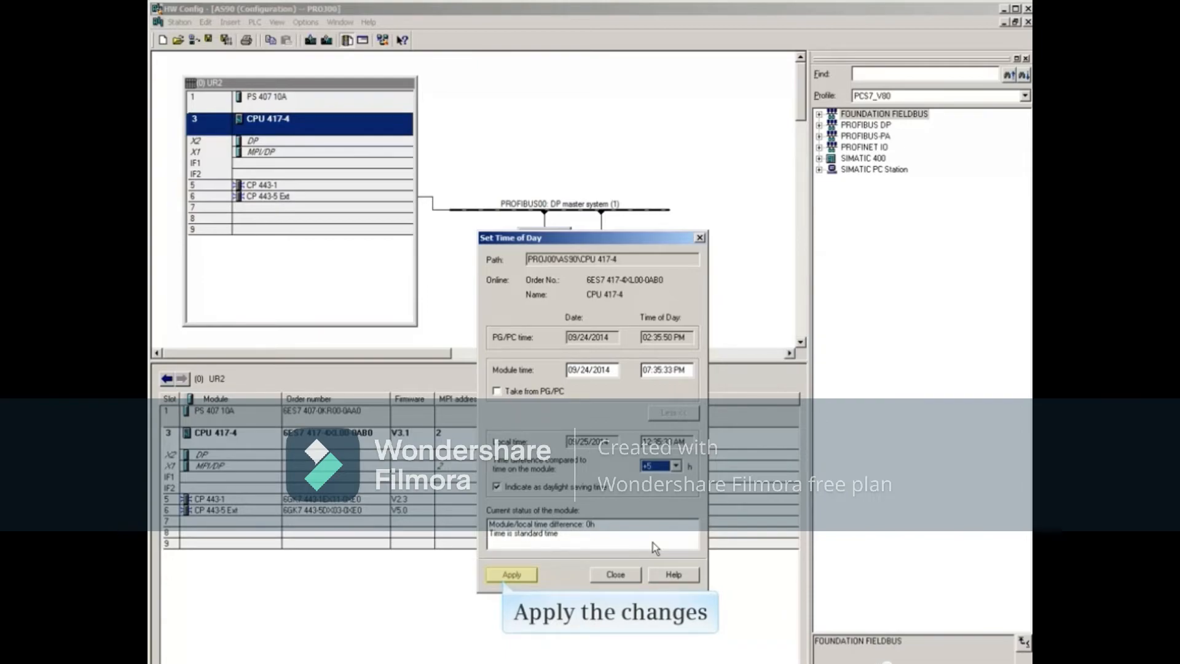
pyautogui.click(511, 574)
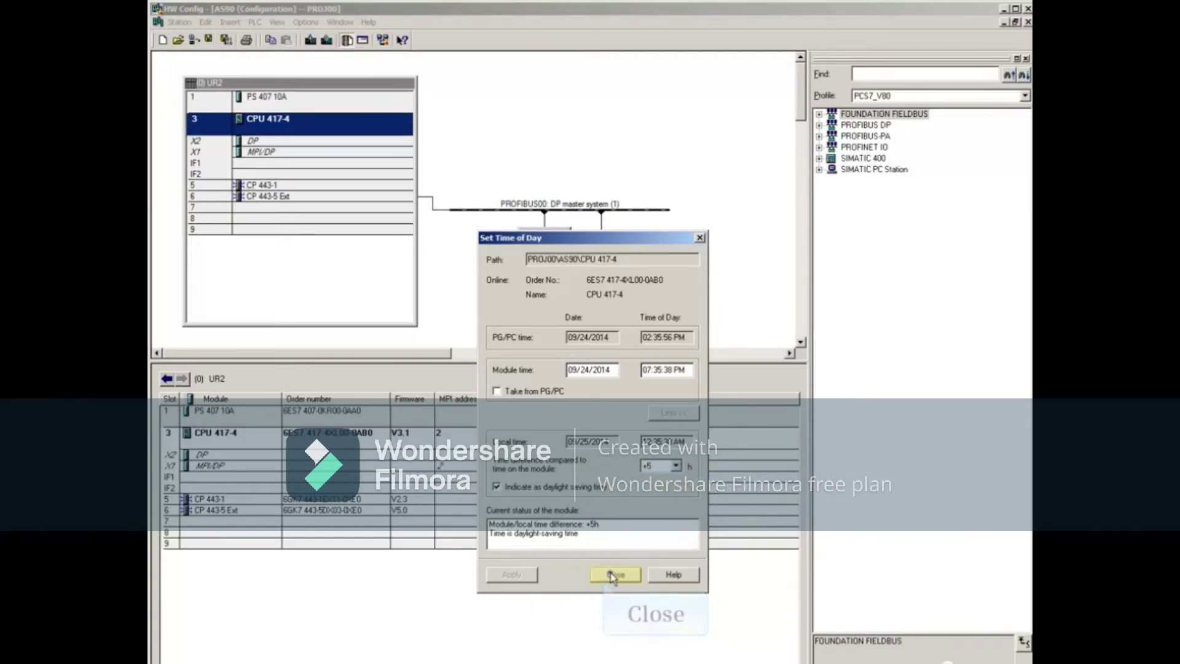
# Close the dialog and view Module Information's Time System details confirming the +5 h difference.
pyautogui.click(614, 574)
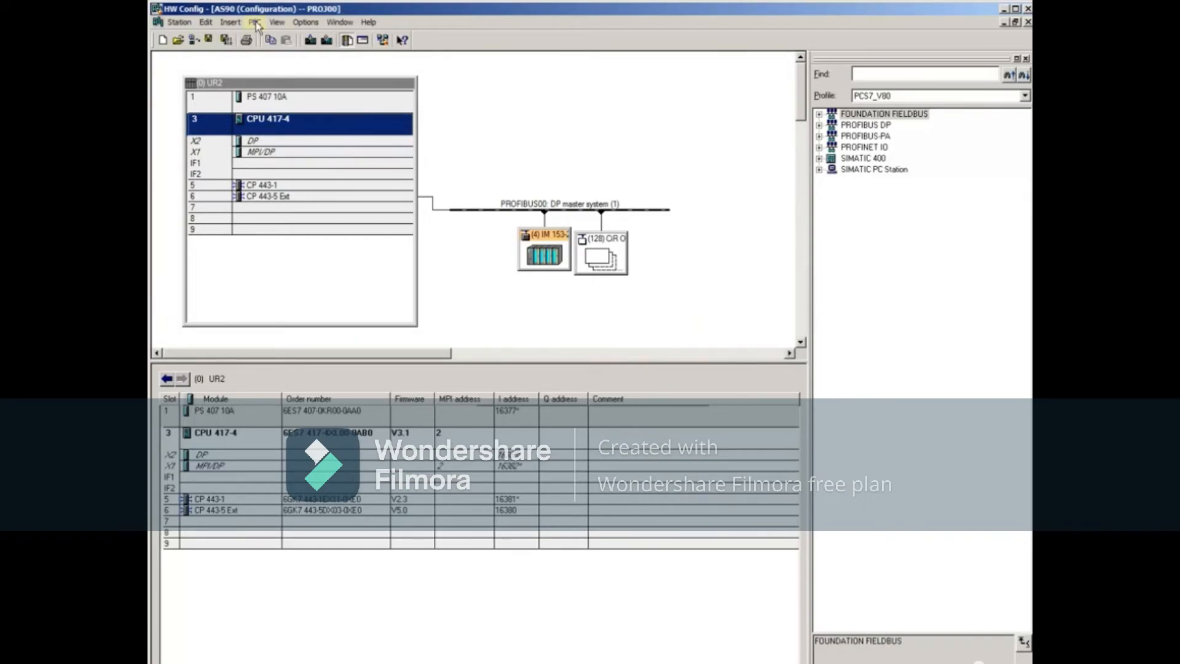
pyautogui.click(256, 21)
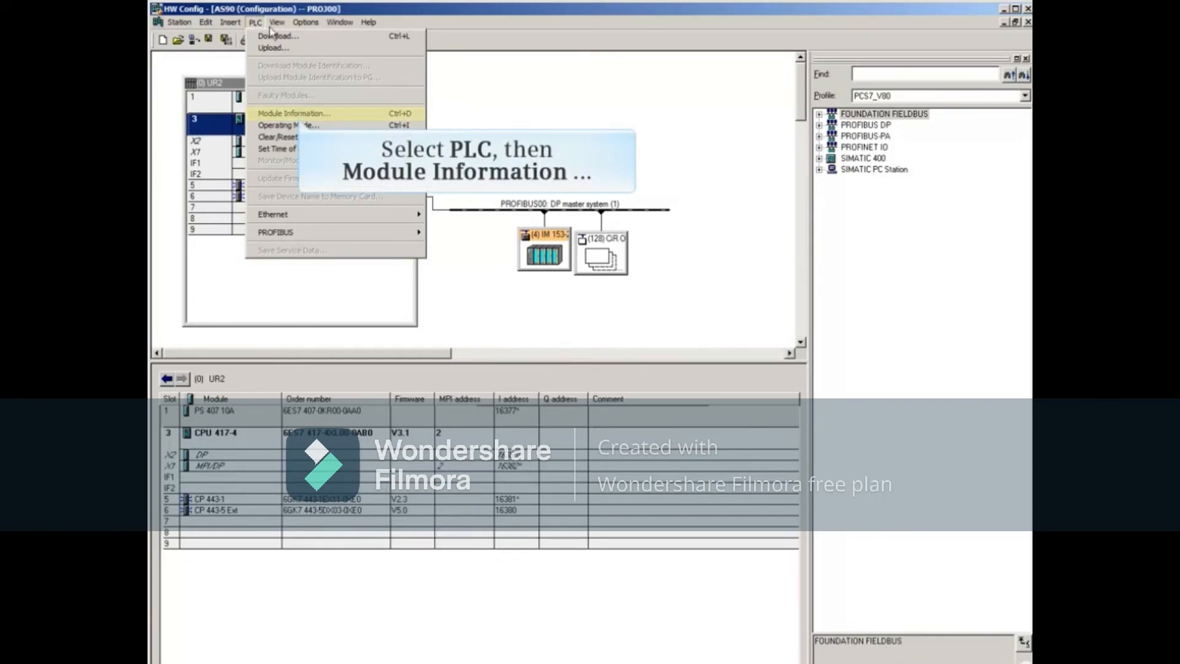
pyautogui.click(292, 113)
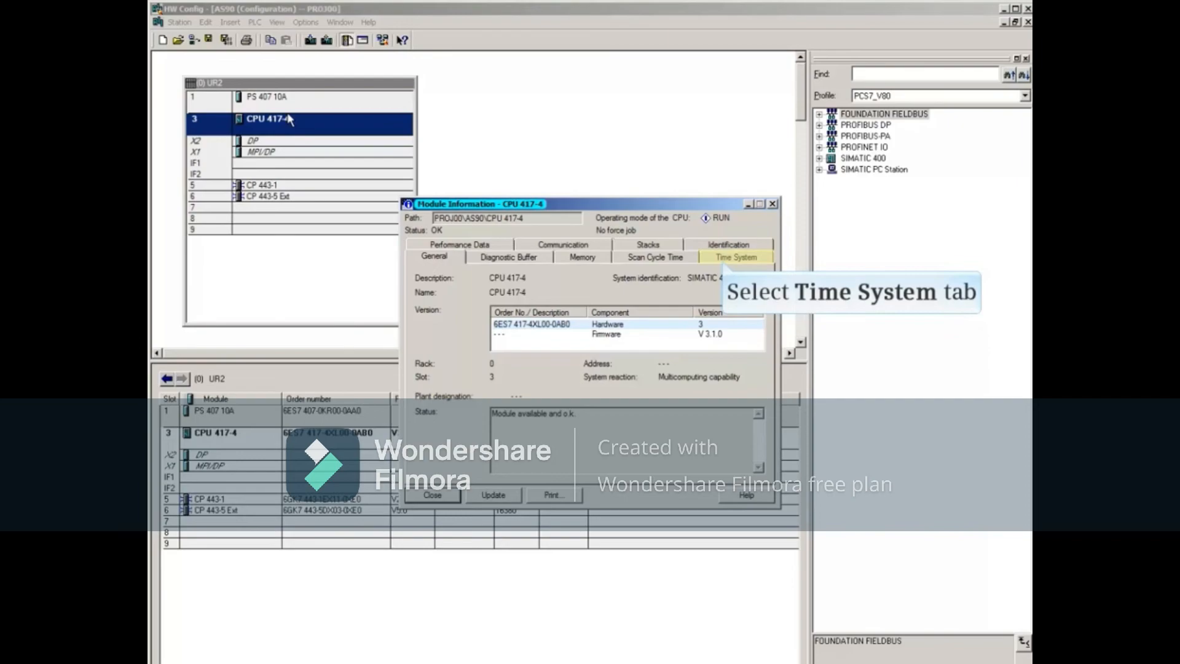
pyautogui.click(735, 257)
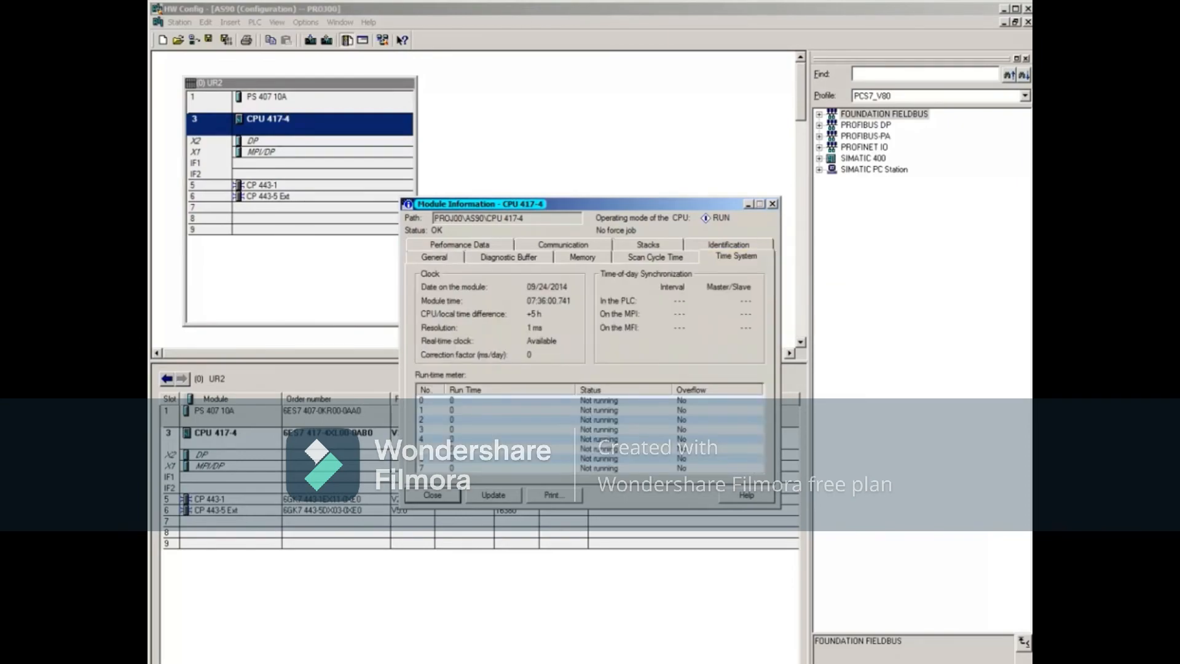